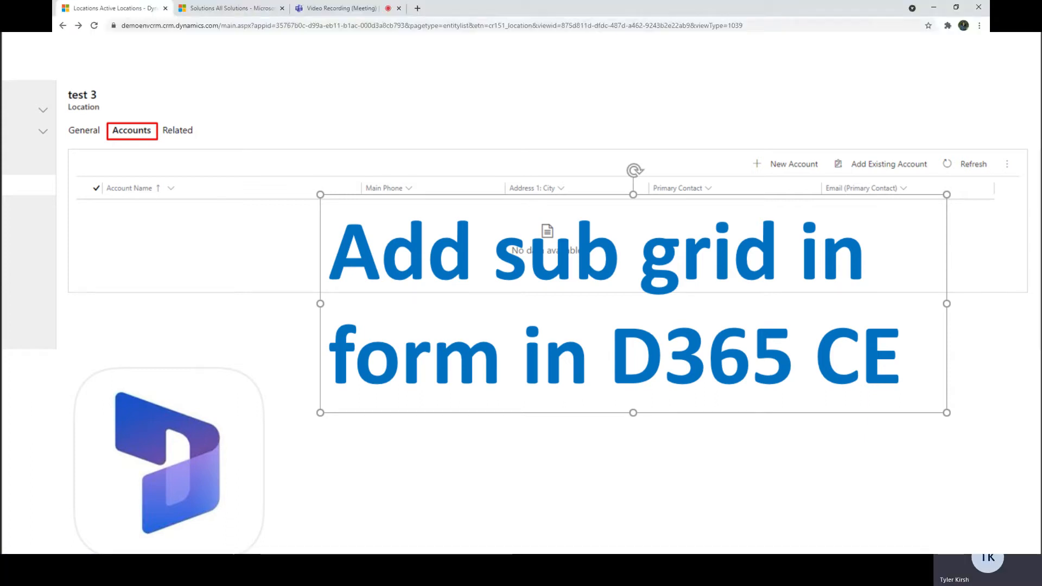
- Open the Location Test record and check its Related items, where no accounts appear
key("f11")
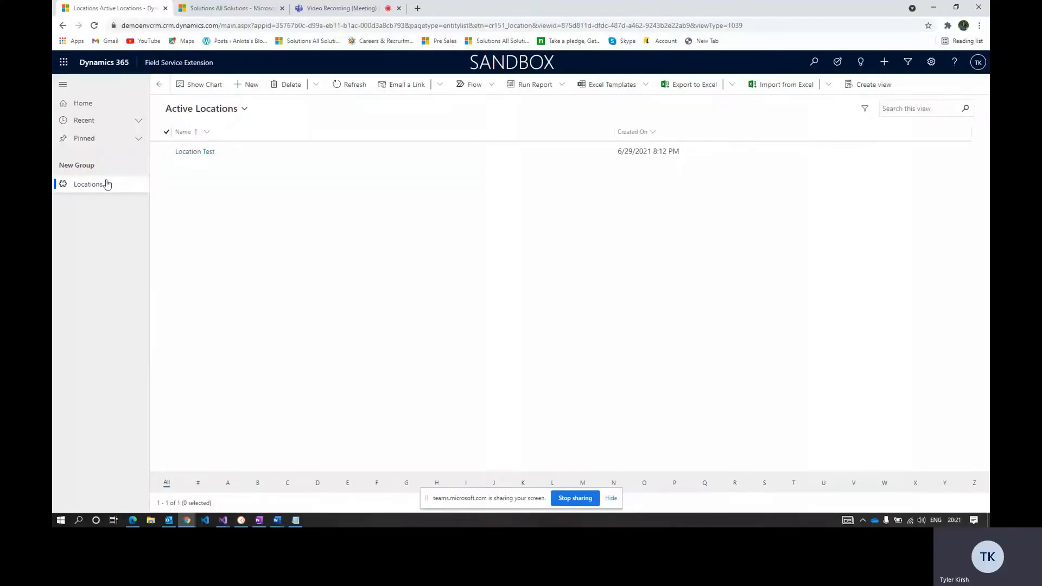
left_click(195, 151)
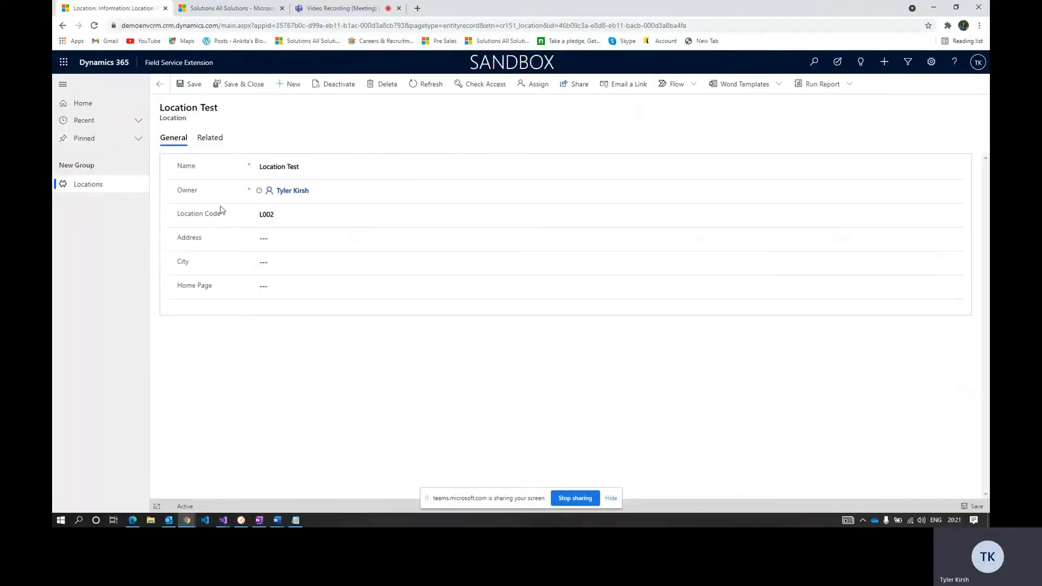
left_click(210, 137)
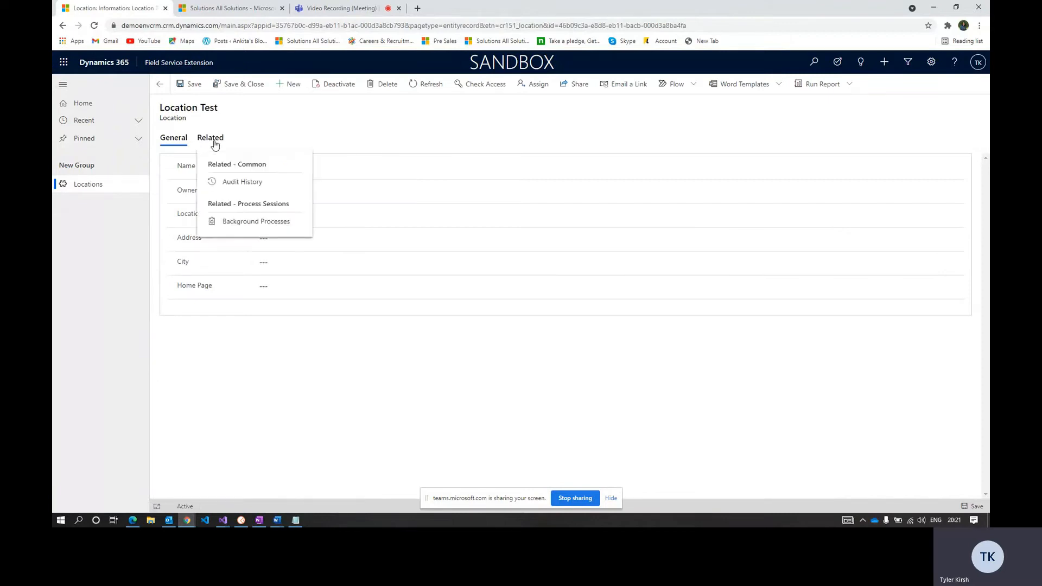
mouse_move(273, 131)
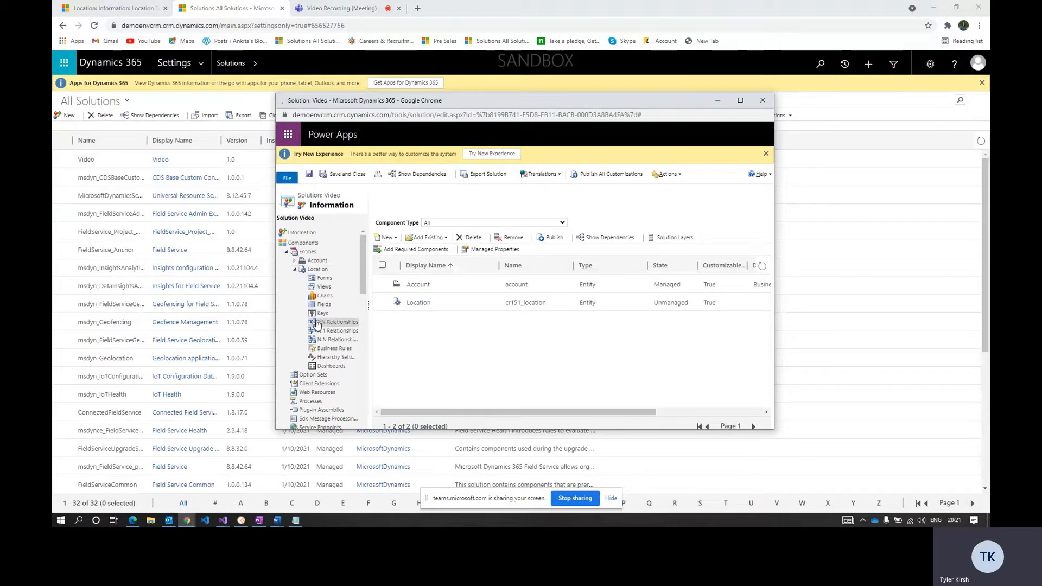
- Under Location's 1:N Relationships, start a new one-to-many relationship
left_click(337, 322)
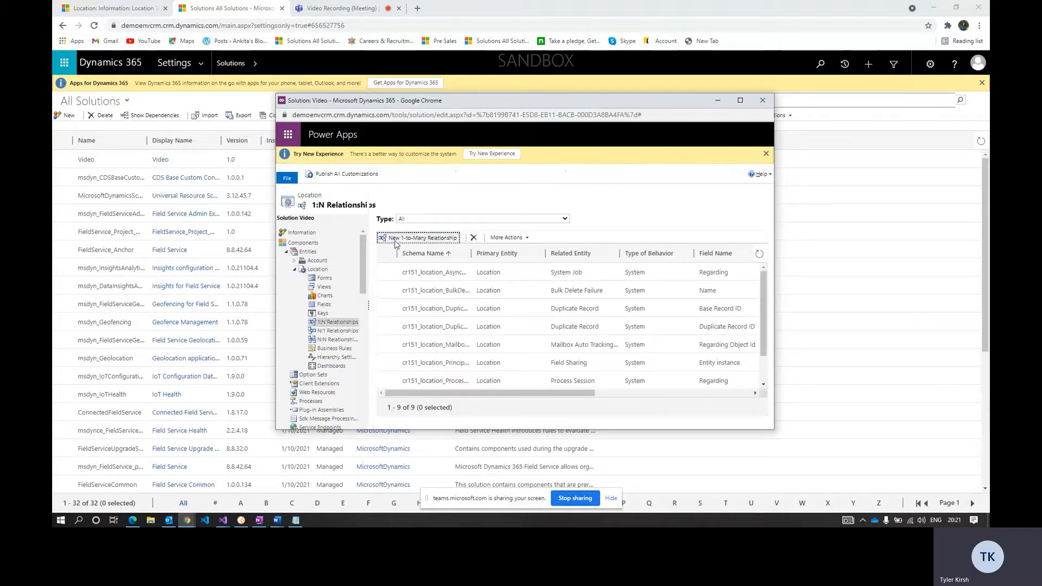
left_click(420, 237)
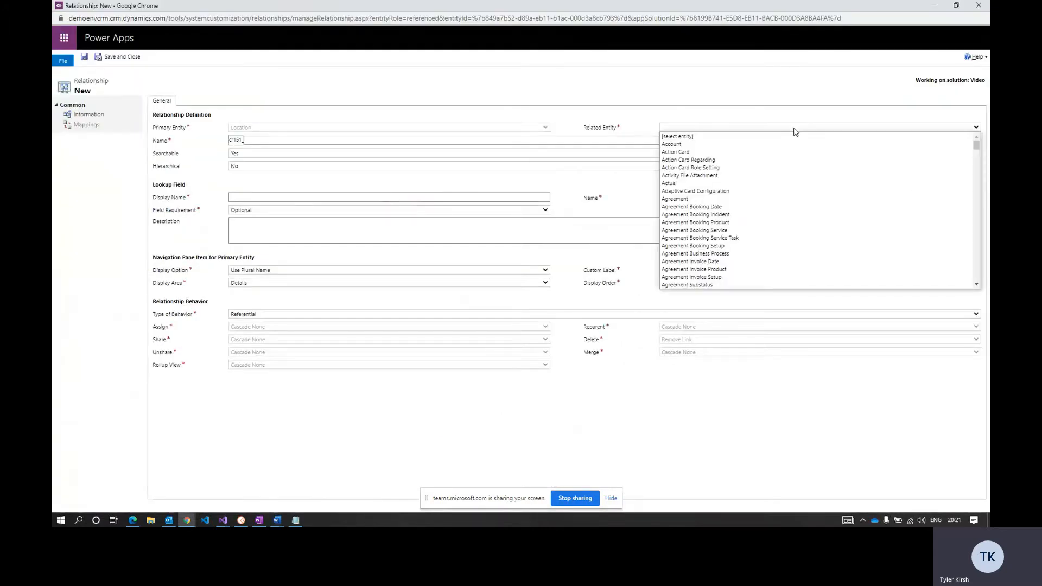
- Set Account as the related entity with lookup display name 'Location', then save and close
left_click(671, 144)
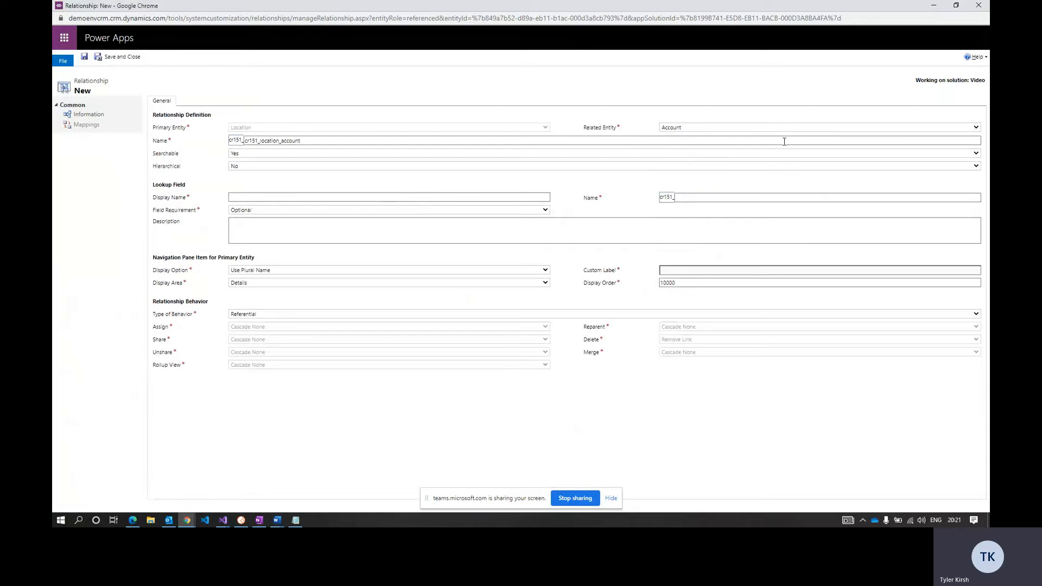
left_click(389, 197)
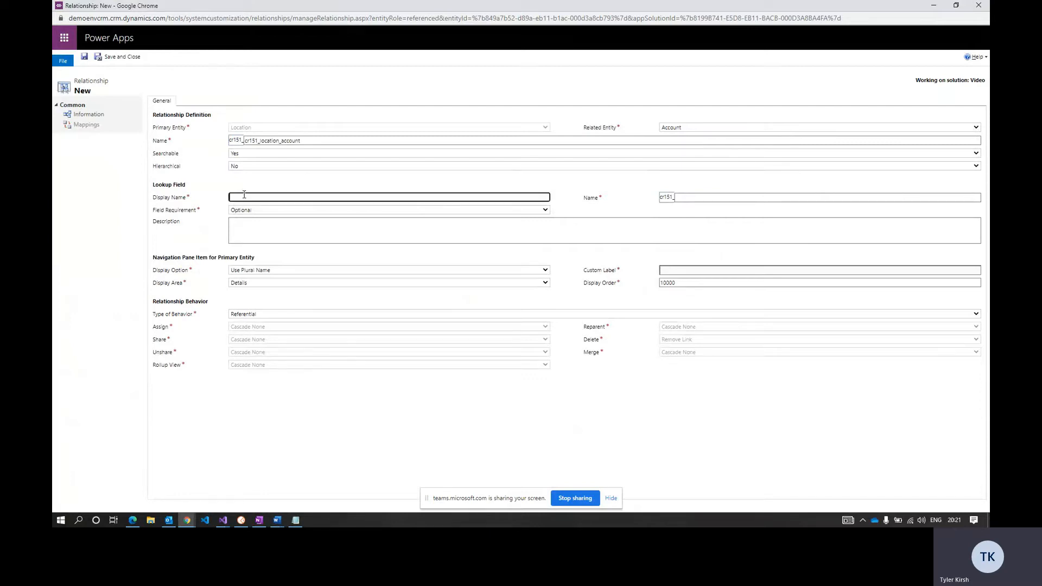
type("Location")
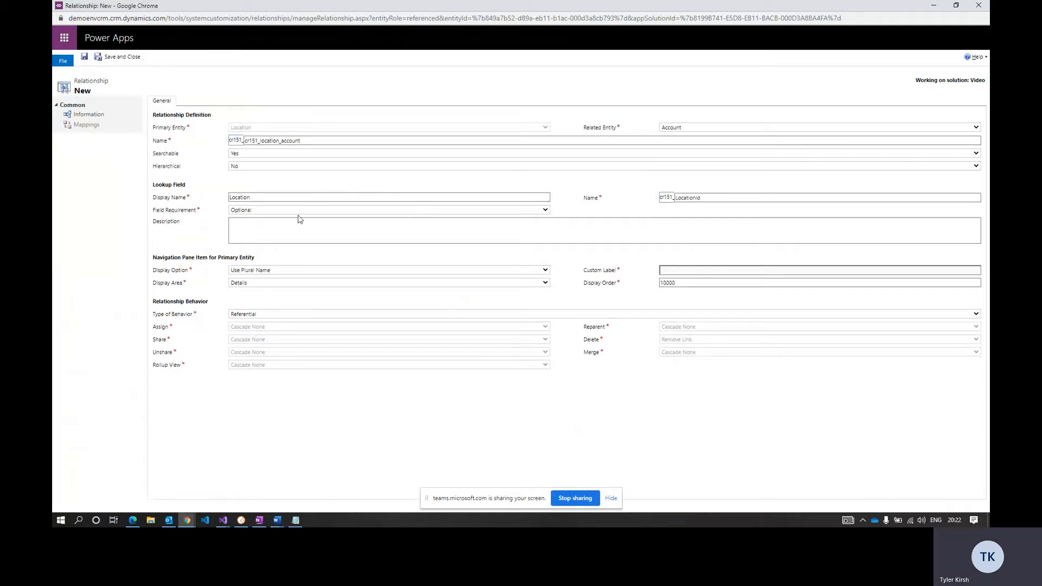
mouse_move(252, 210)
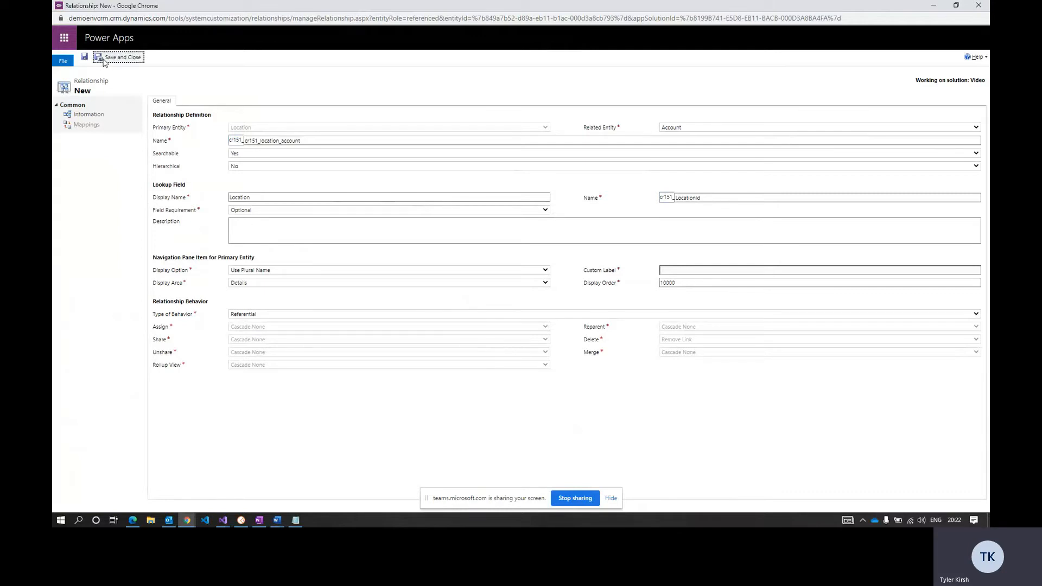
left_click(118, 57)
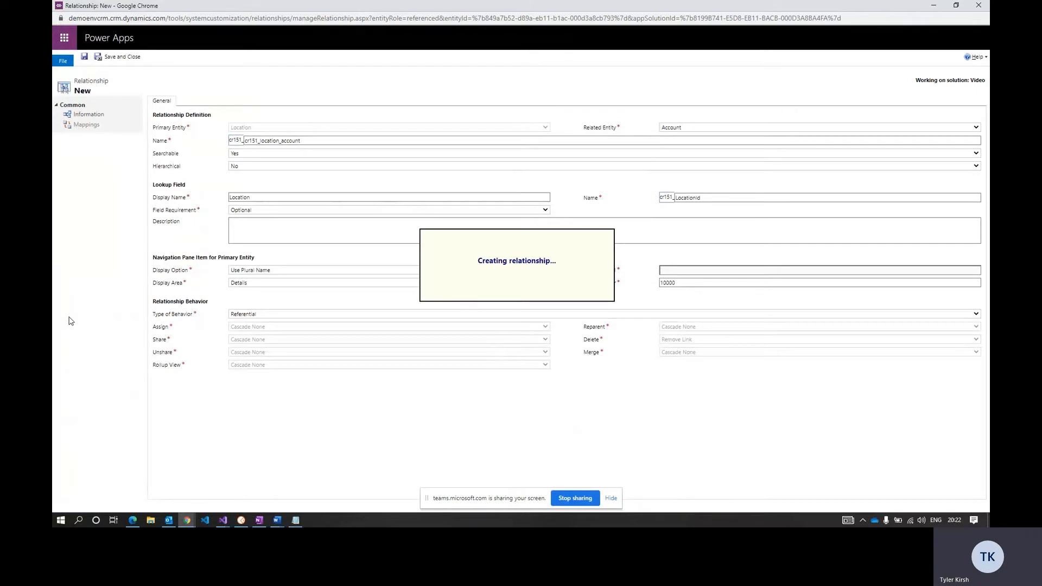
mouse_move(621, 72)
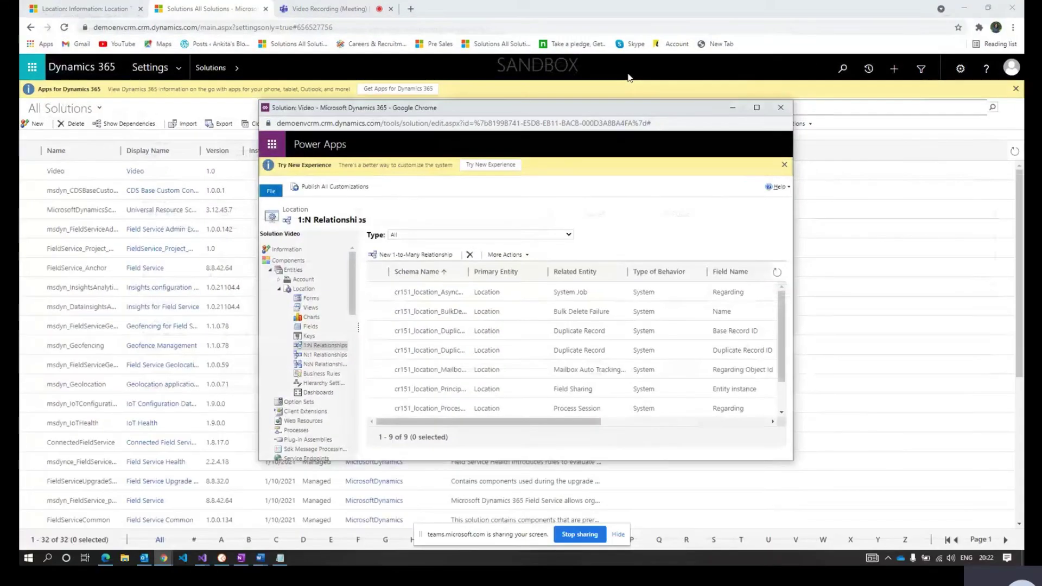
- Refresh the 1:N list, then open the main Account form from Account's Forms
left_click(776, 271)
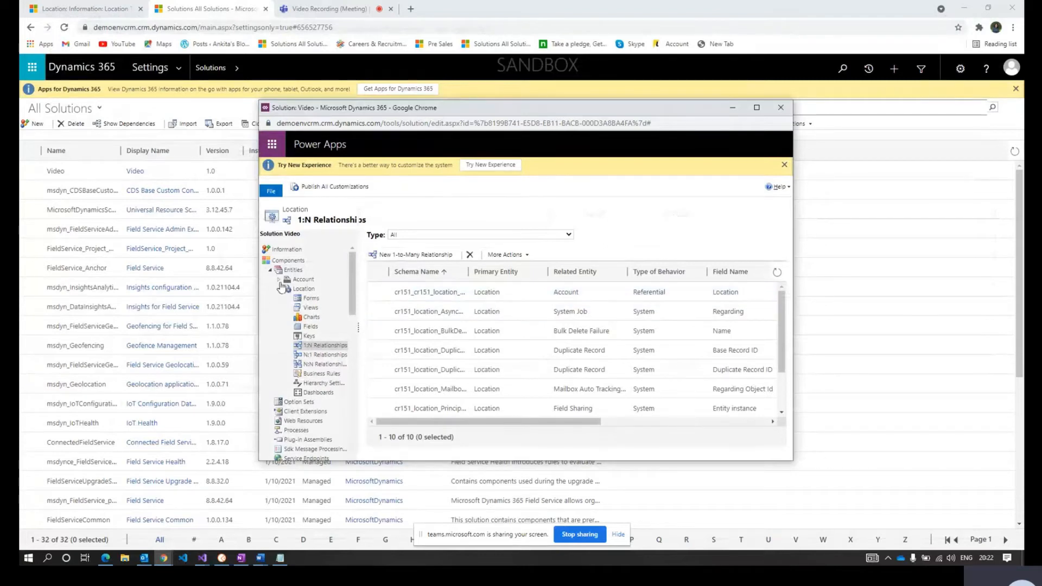
left_click(286, 279)
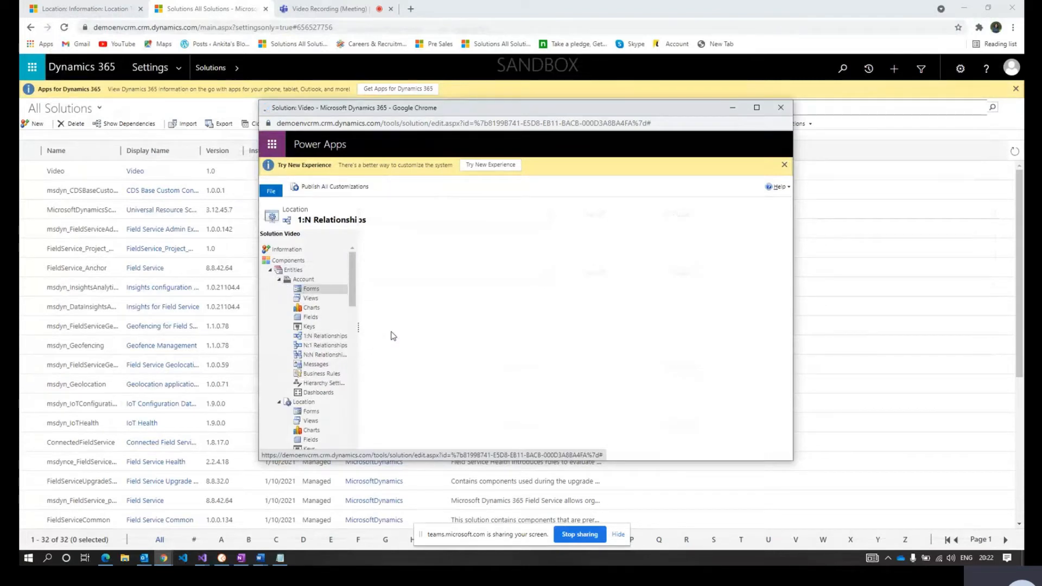
mouse_move(432, 299)
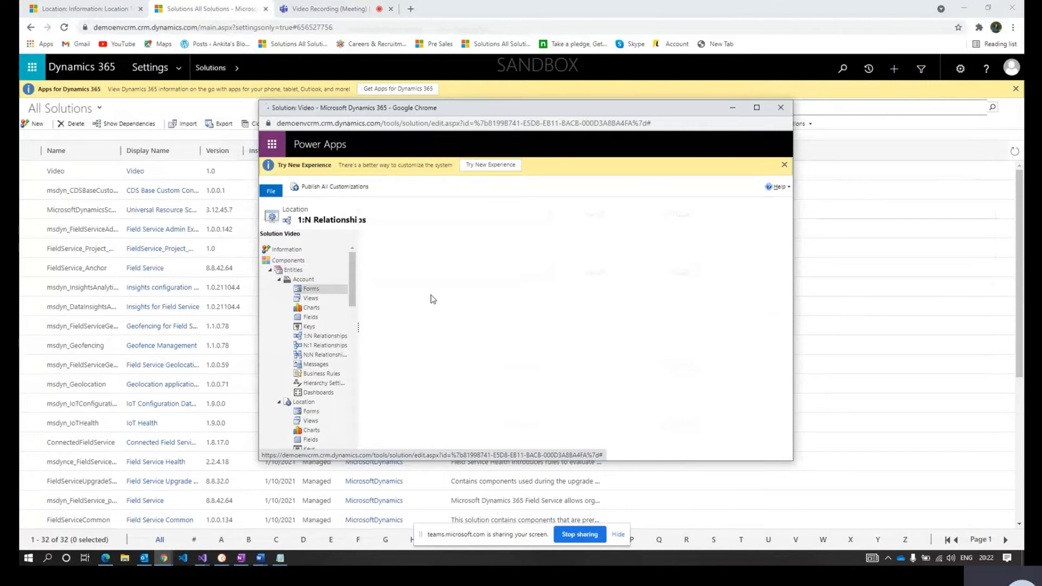
left_click(311, 288)
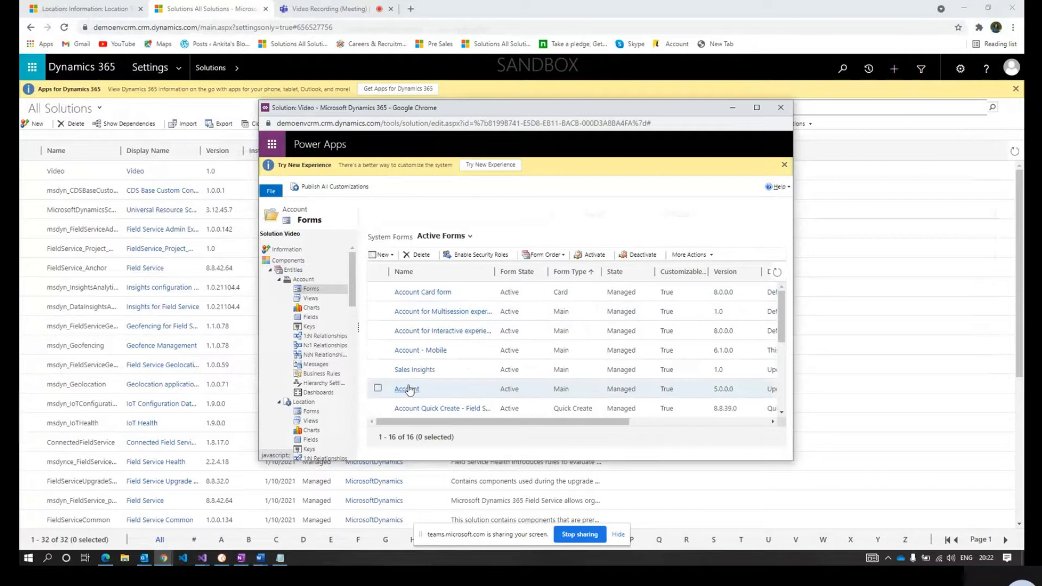
left_click(406, 388)
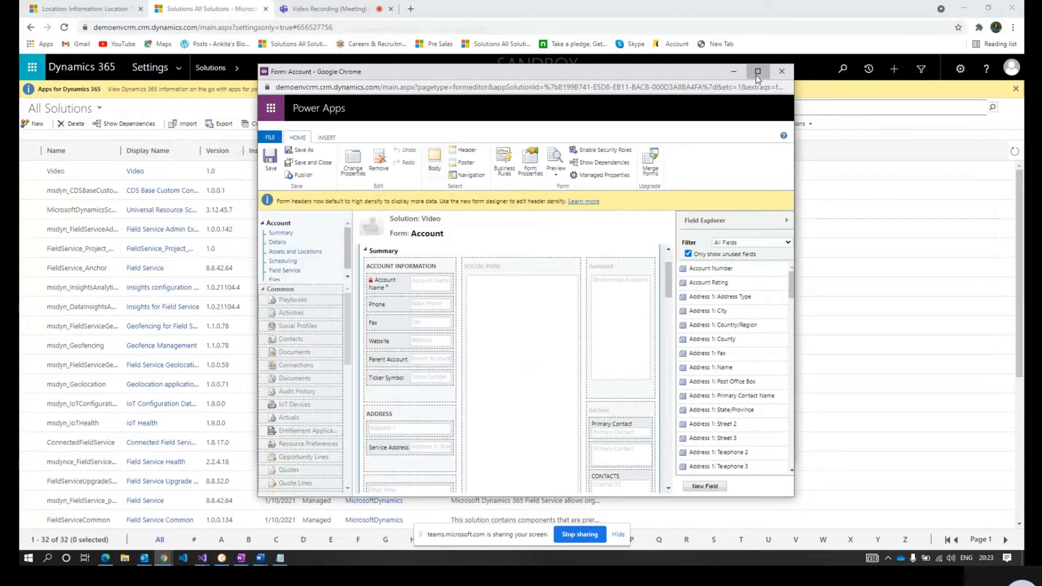
- Place the Location lookup field below Account Name on the maximized Account form and publish
left_click(757, 71)
type("location")
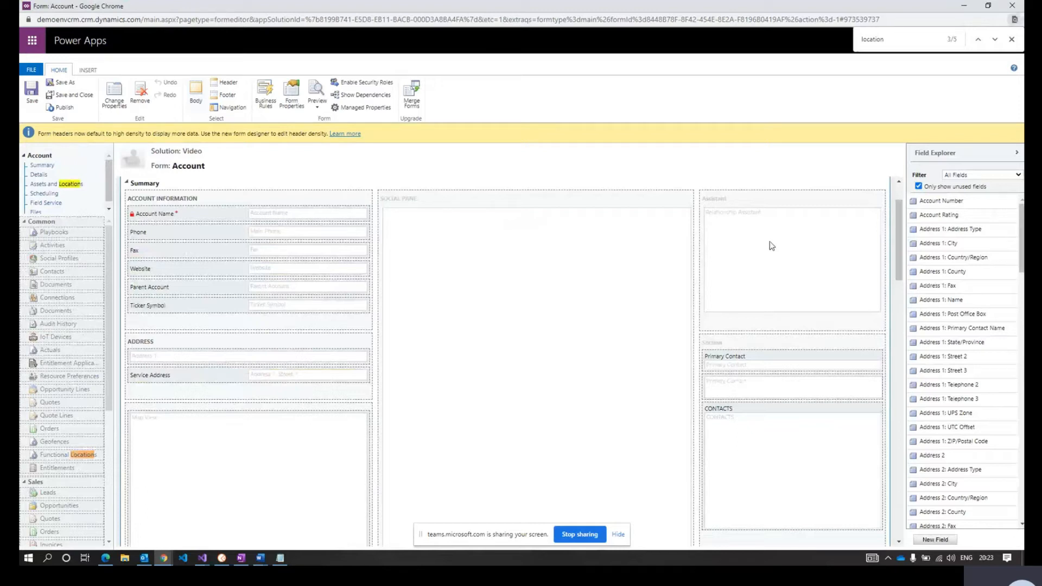
scroll("down", 3)
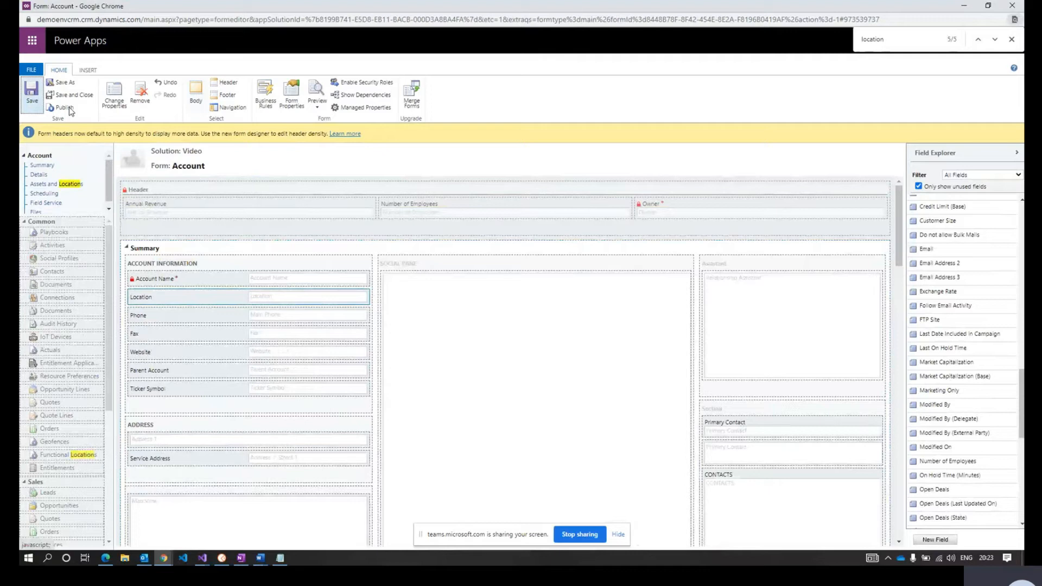
left_click(64, 107)
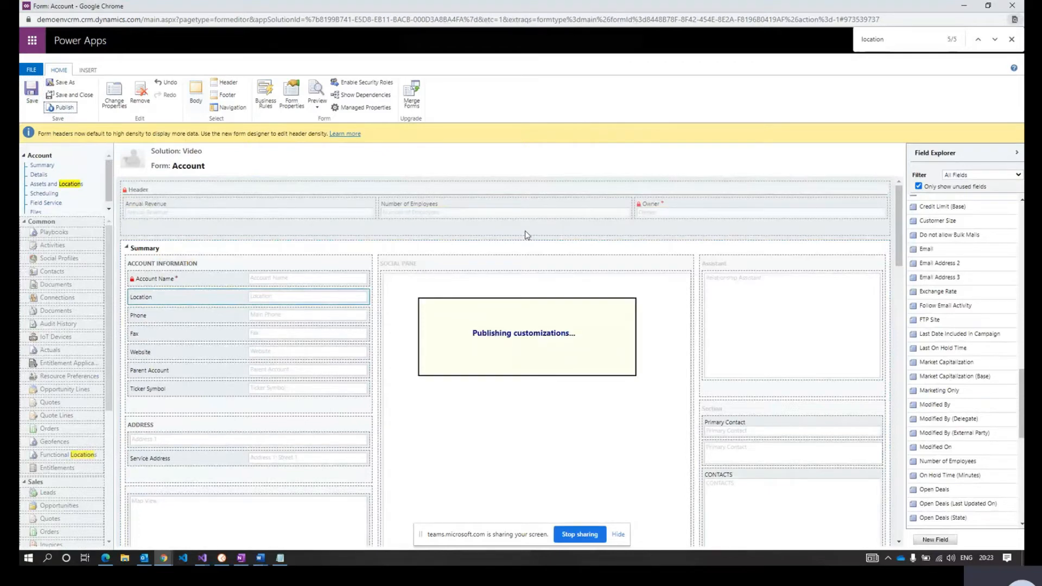
mouse_move(517, 187)
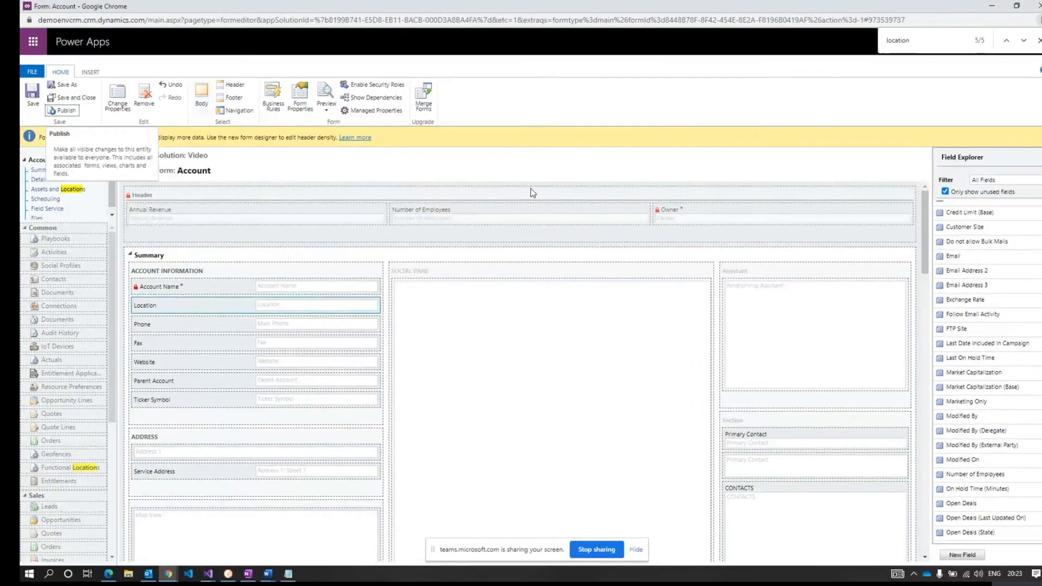
mouse_move(77, 98)
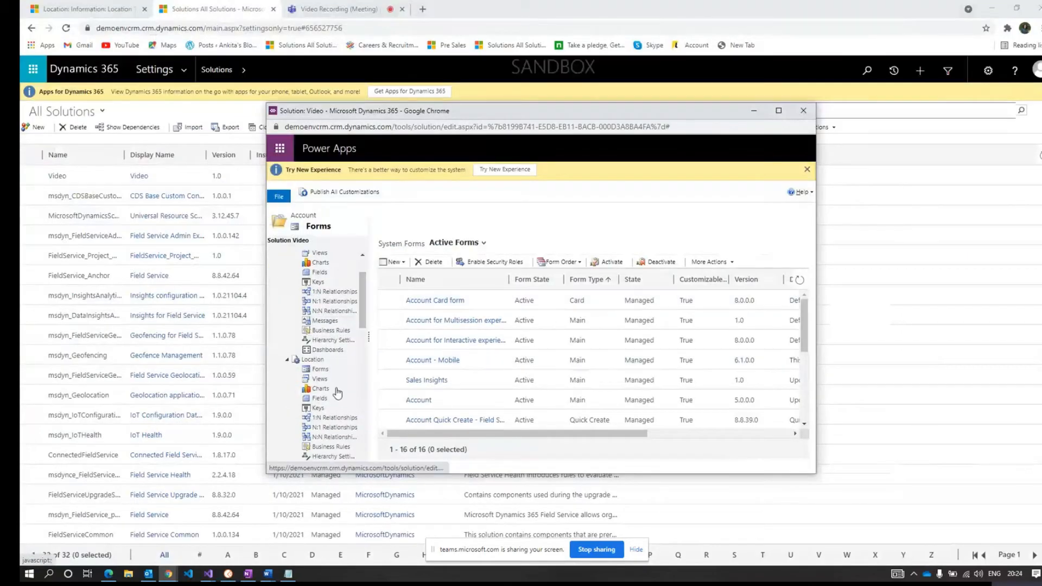
- Open the main Location form for editing from Location's Forms list
left_click(320, 369)
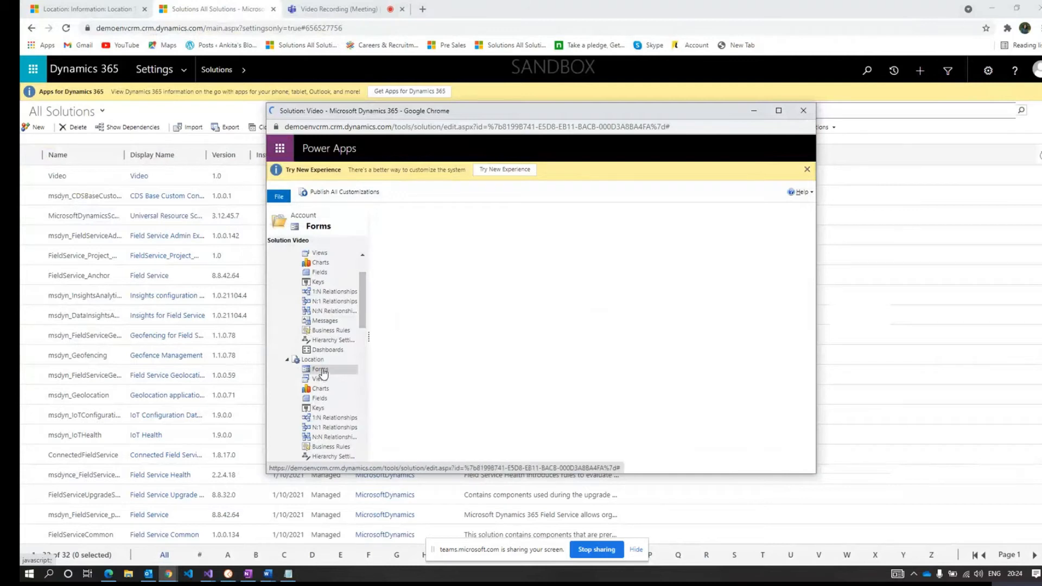
mouse_move(349, 340)
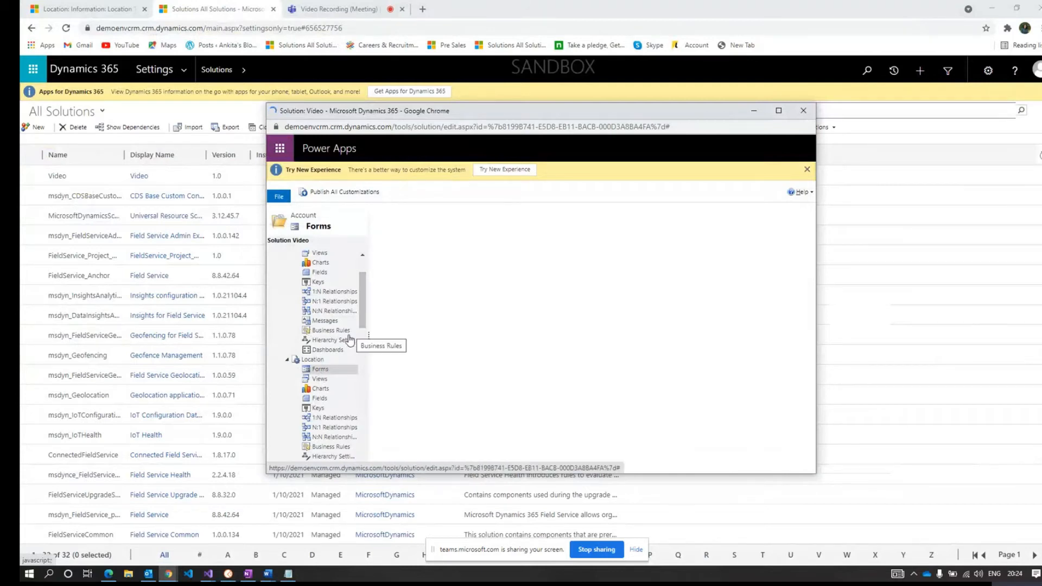
left_click(320, 369)
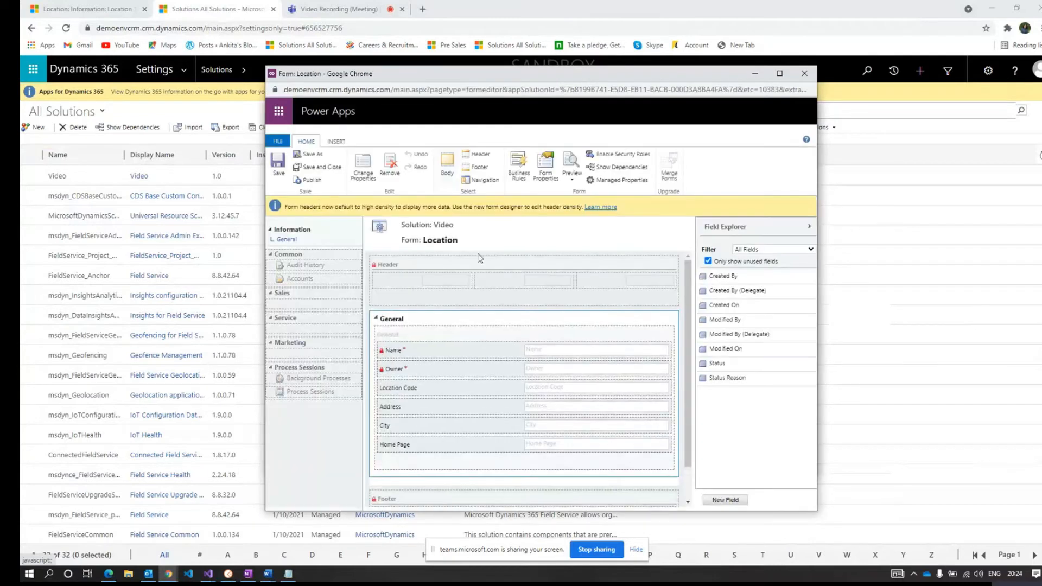
scroll("down", 3)
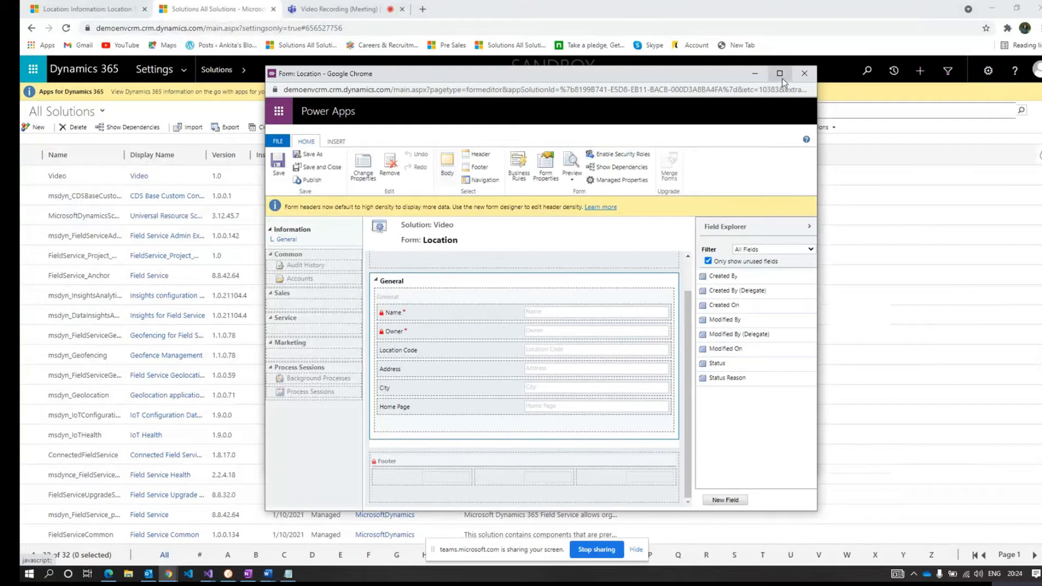
- Insert a one-column tab and set its name and label to 'Accounts'
left_click(780, 73)
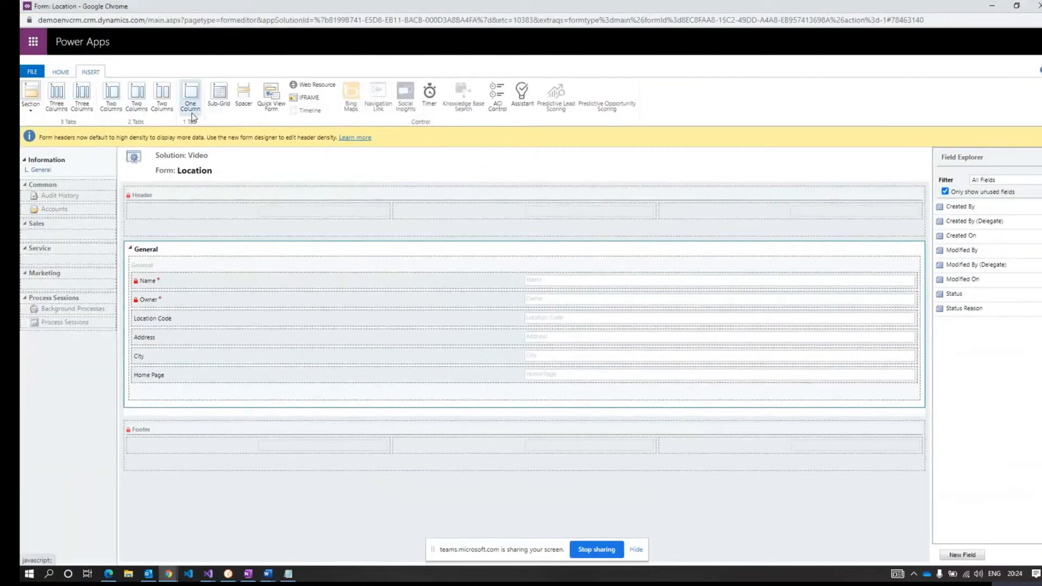
left_click(190, 96)
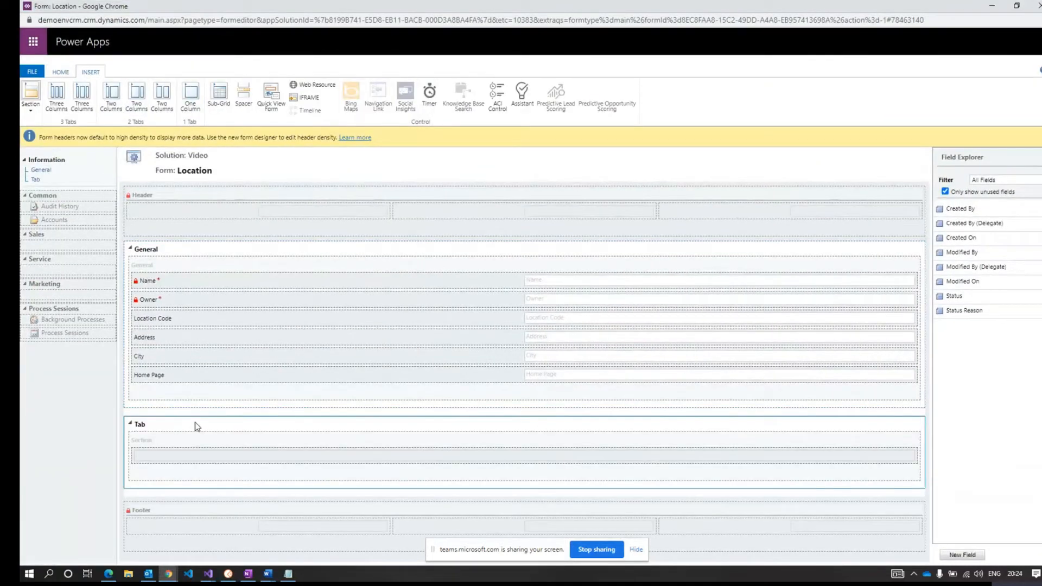
double_click(139, 424)
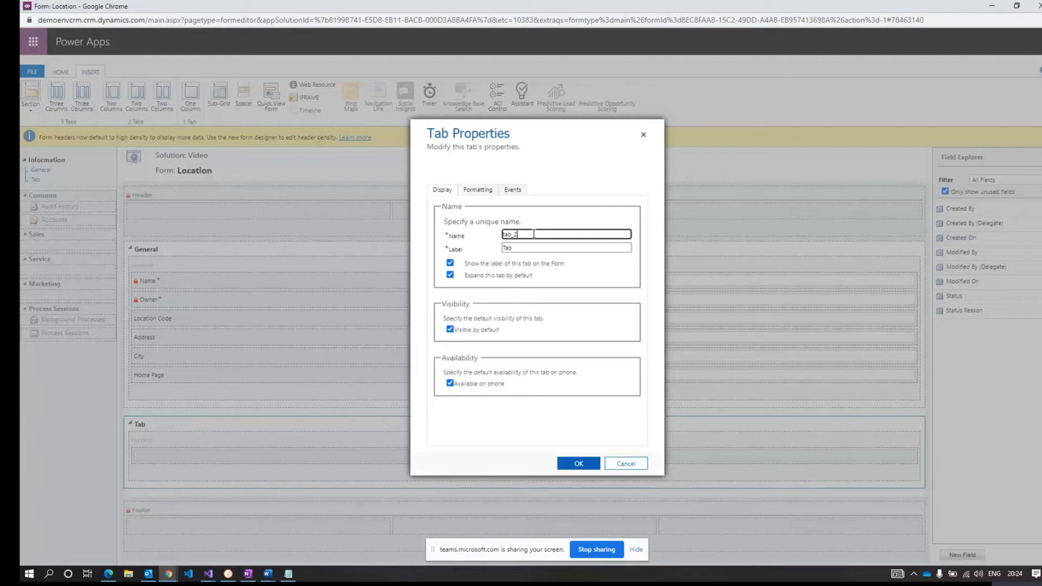
type("Accounts")
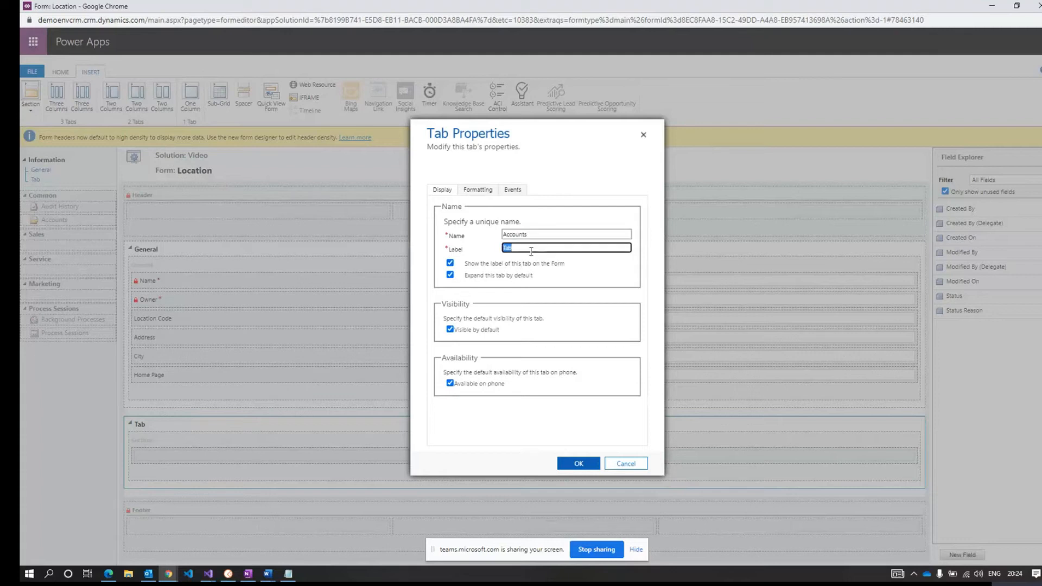
left_click(577, 463)
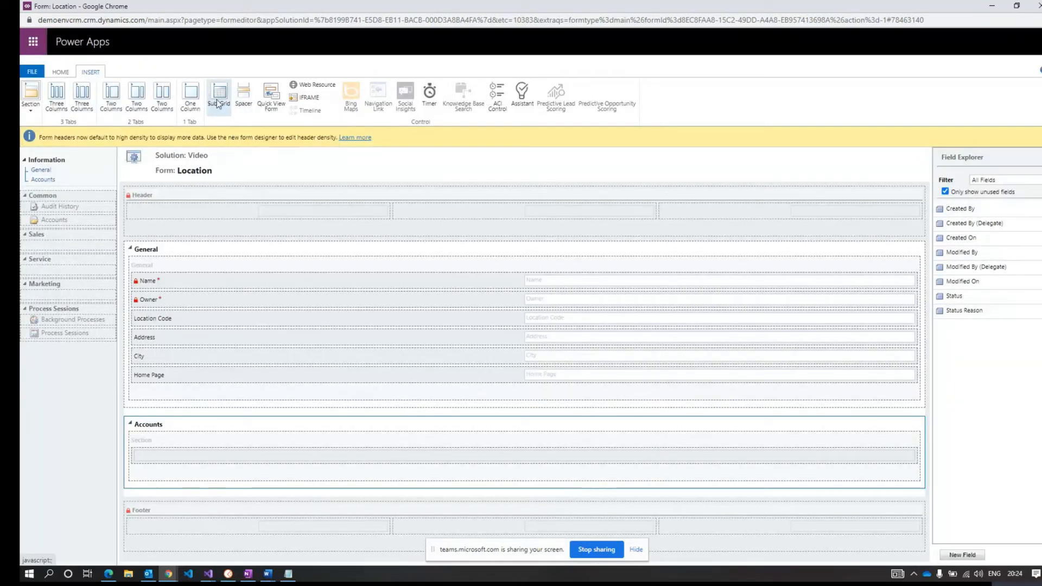
- Add an 'Accounts' subgrid of related Accounts (Location) records with Active Accounts default view
left_click(219, 96)
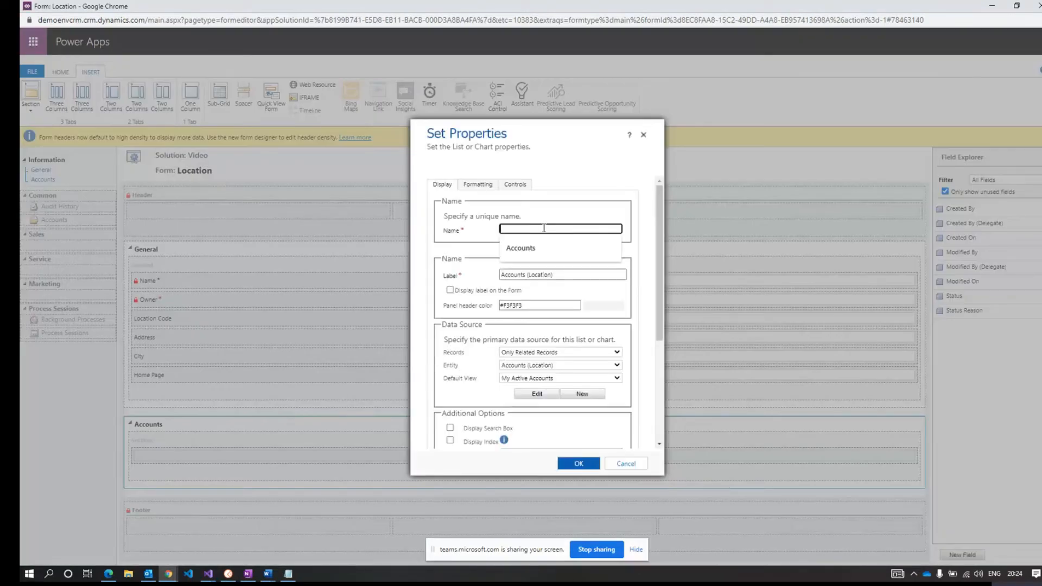
scroll("down", 3)
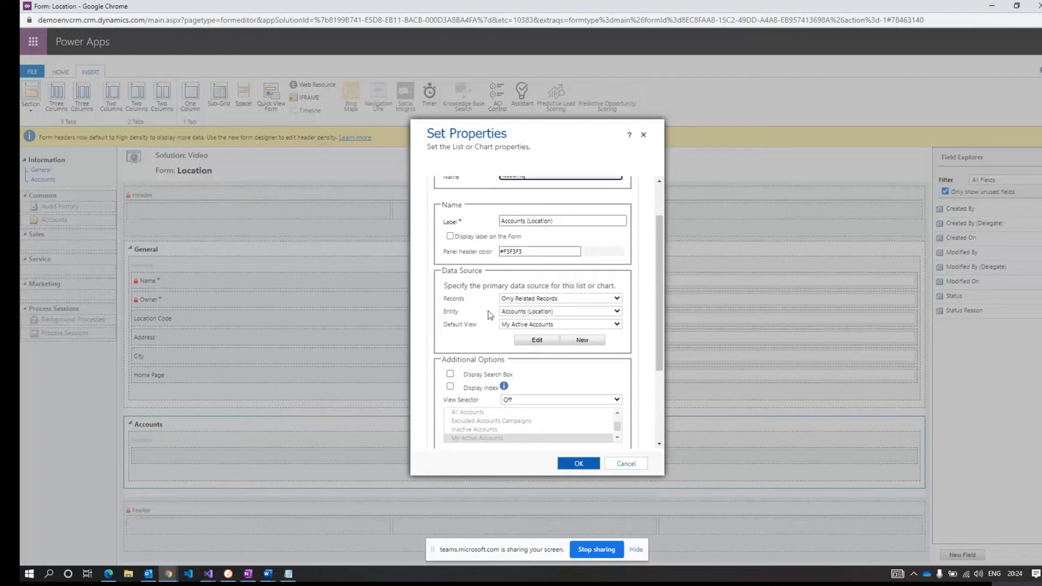
mouse_move(518, 301)
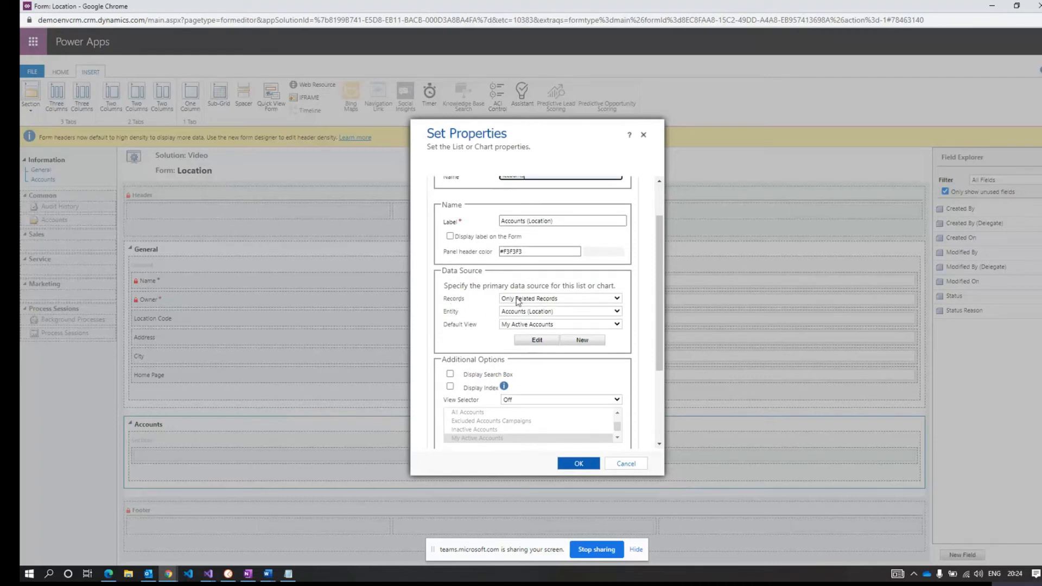
left_click(558, 311)
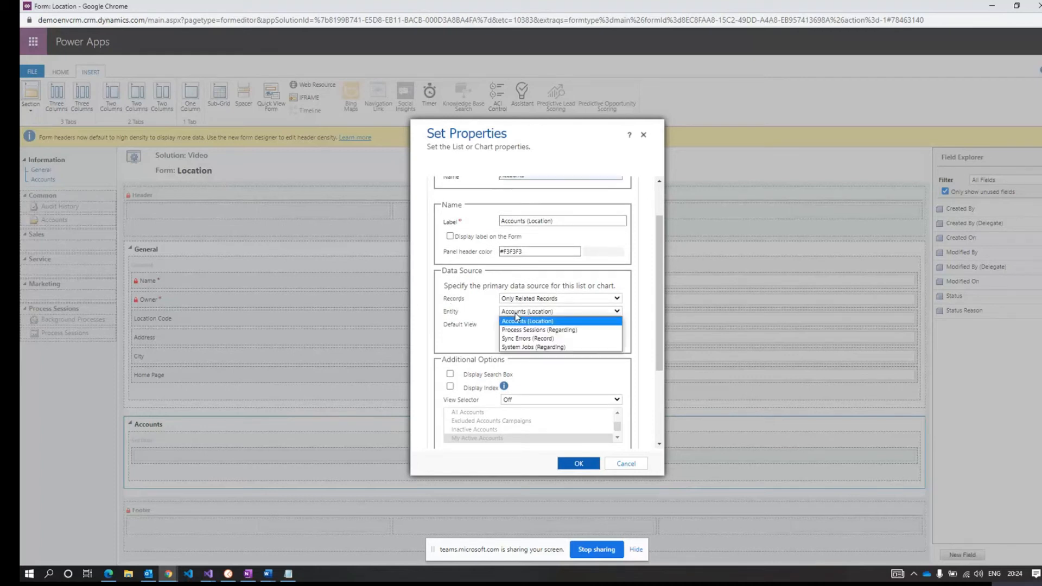
left_click(527, 321)
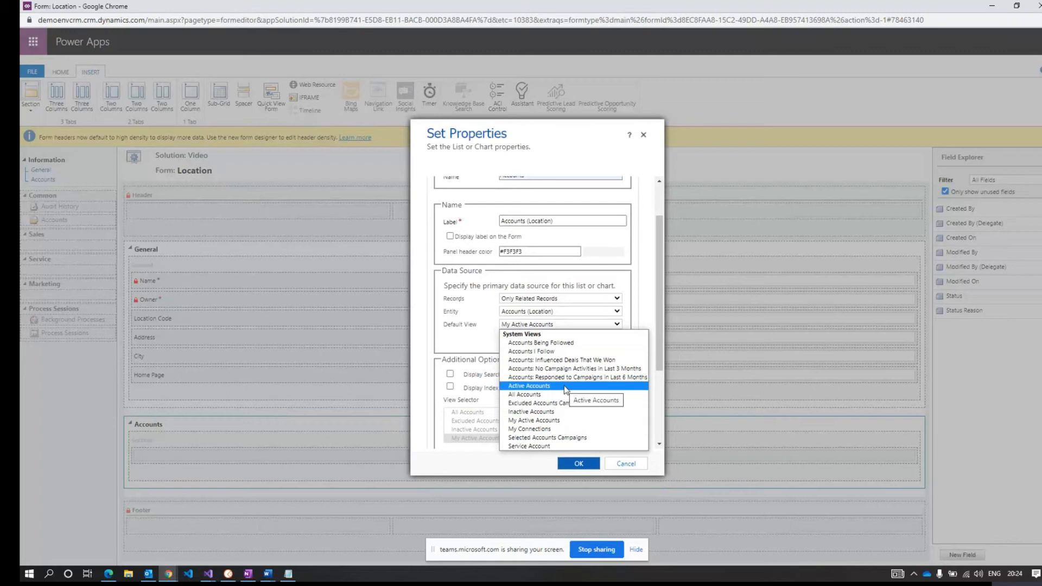
left_click(529, 386)
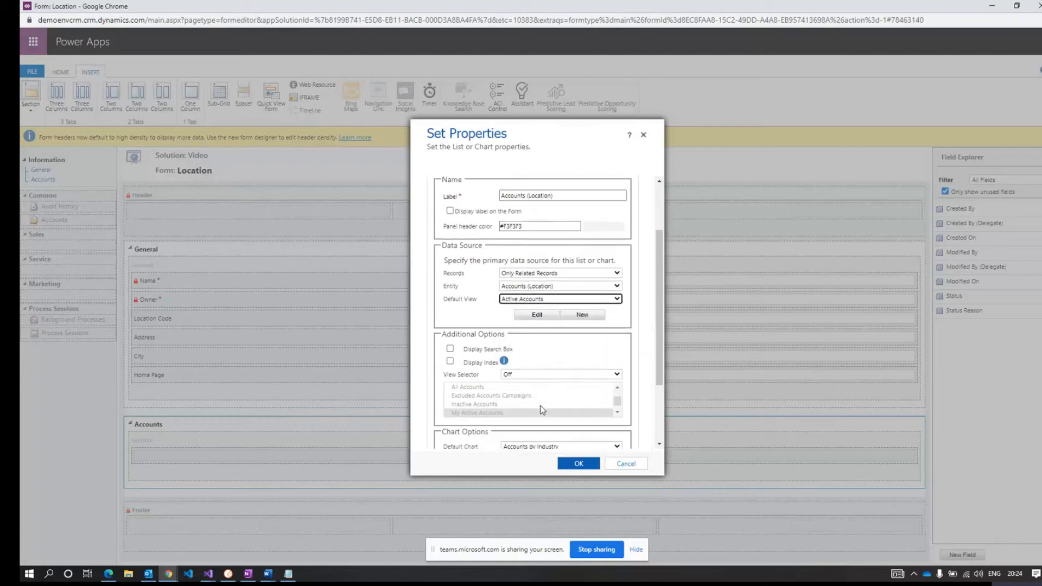
left_click(577, 463)
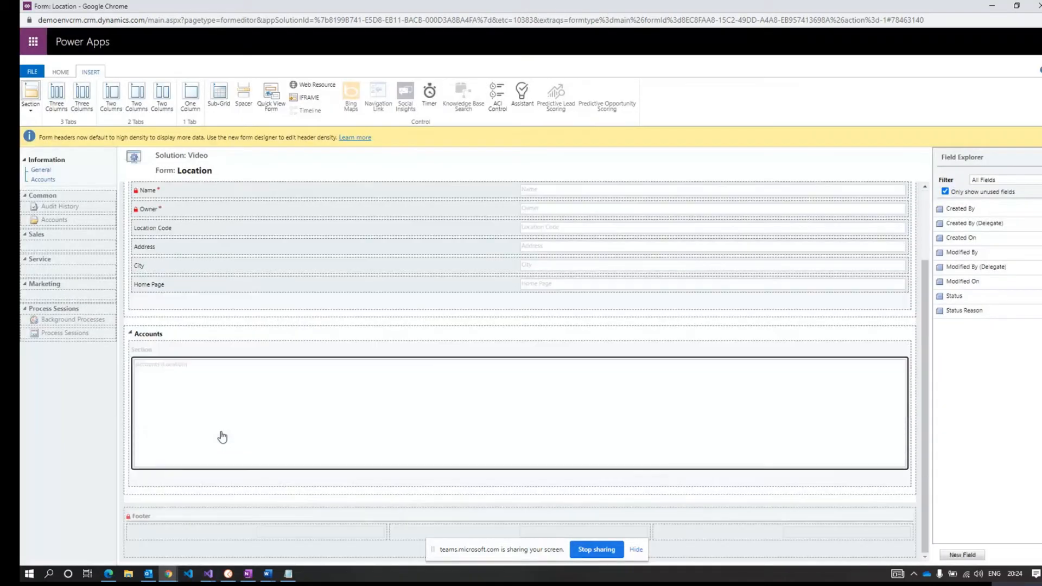
left_click(60, 72)
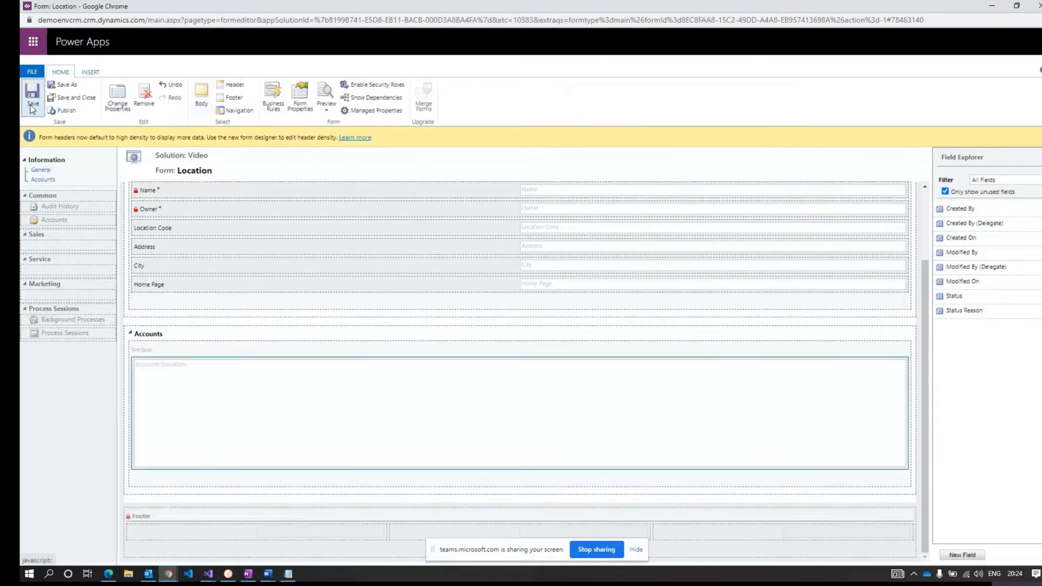
mouse_move(64, 111)
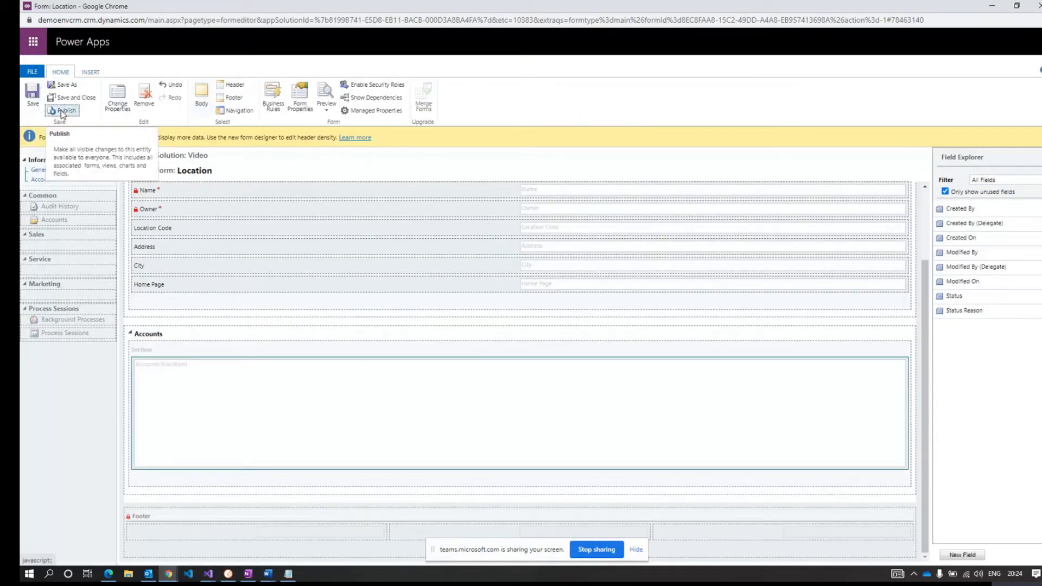
- Publish the Location form changes, then save and close the form editor
left_click(65, 110)
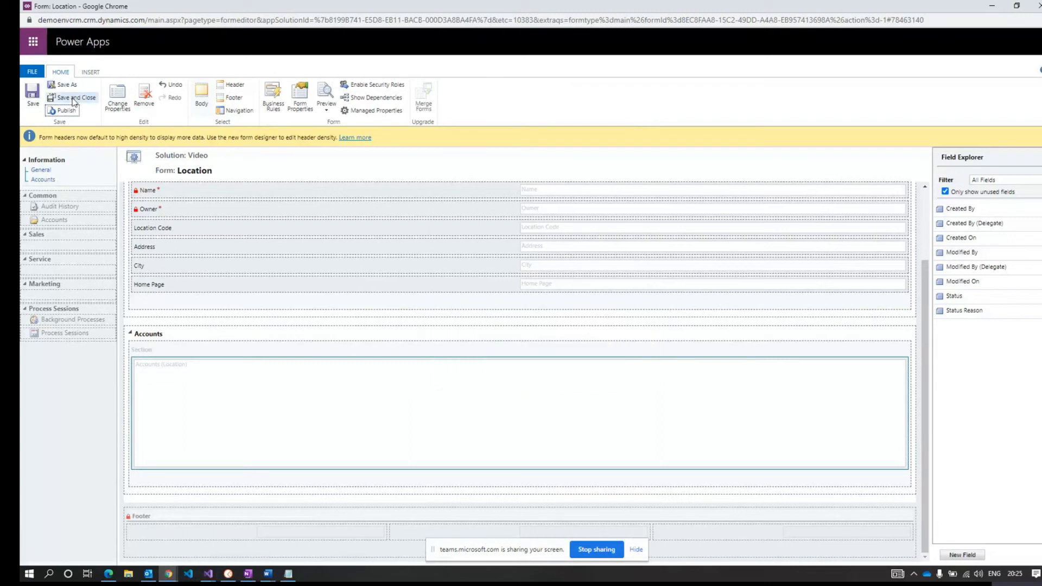
left_click(77, 98)
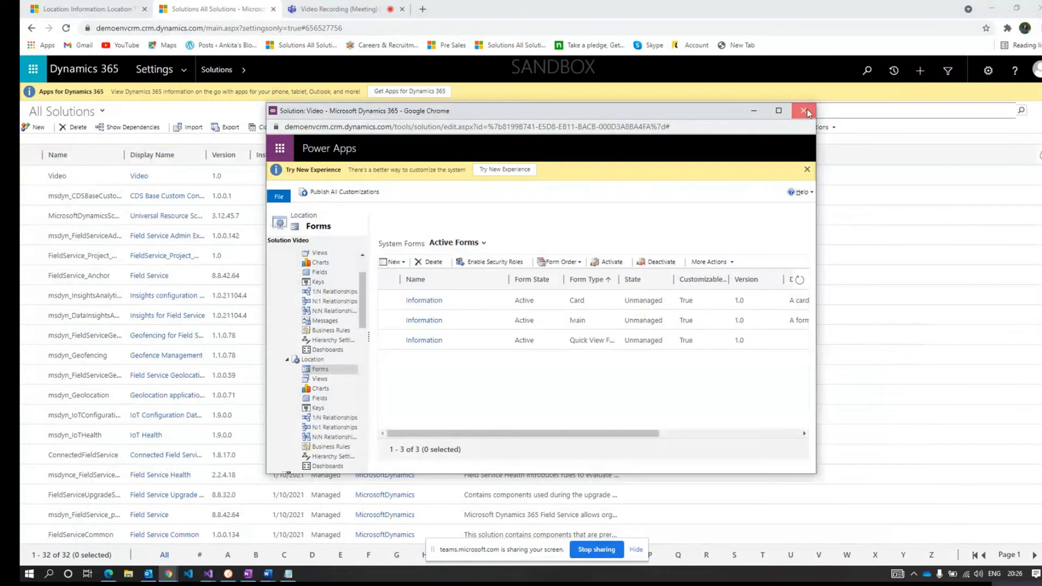
- Close the solution window, reopen Location Test, and start a new account from its Accounts tab
left_click(804, 110)
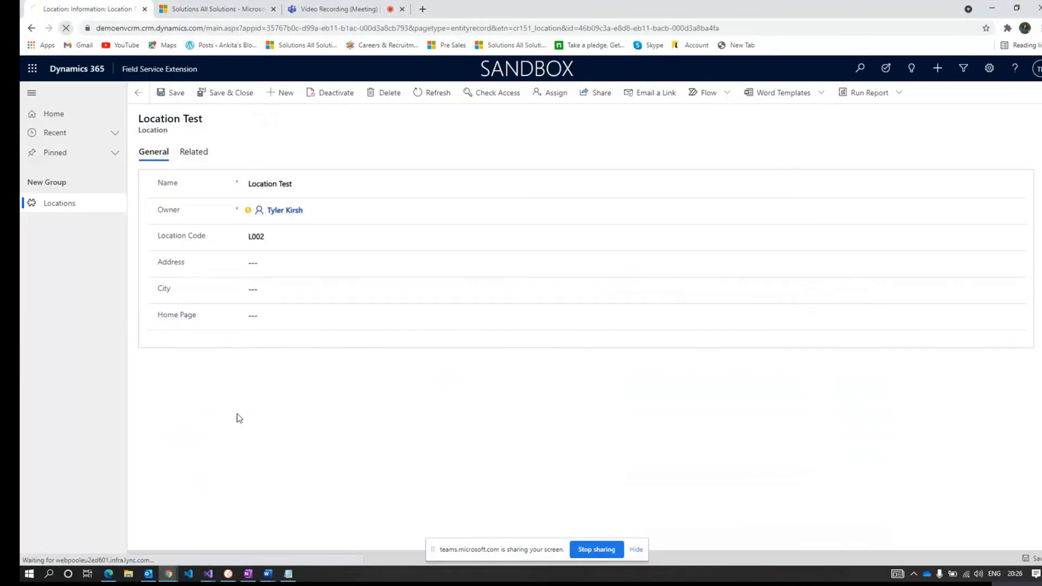
mouse_move(260, 446)
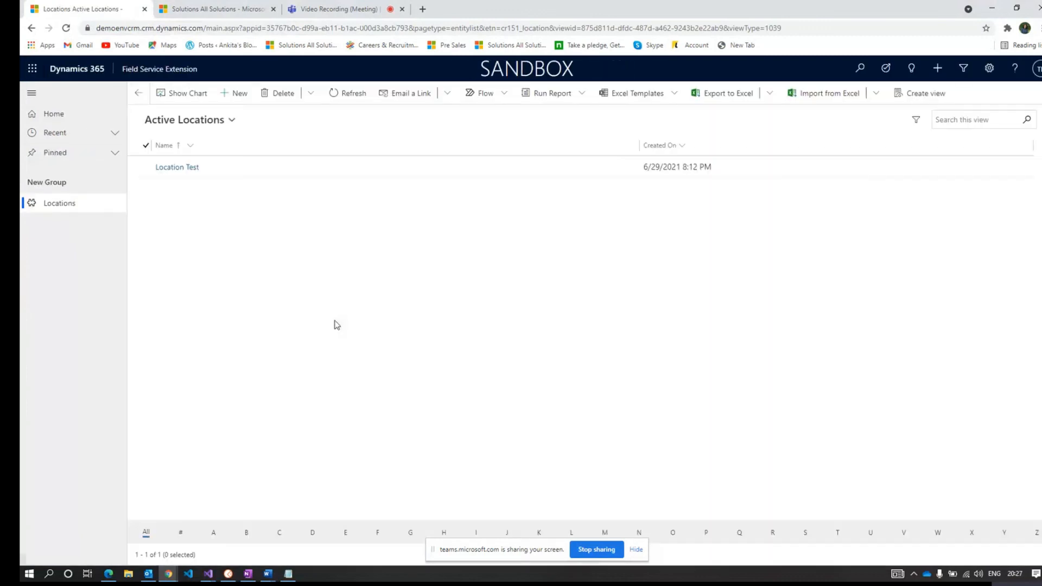
left_click(177, 167)
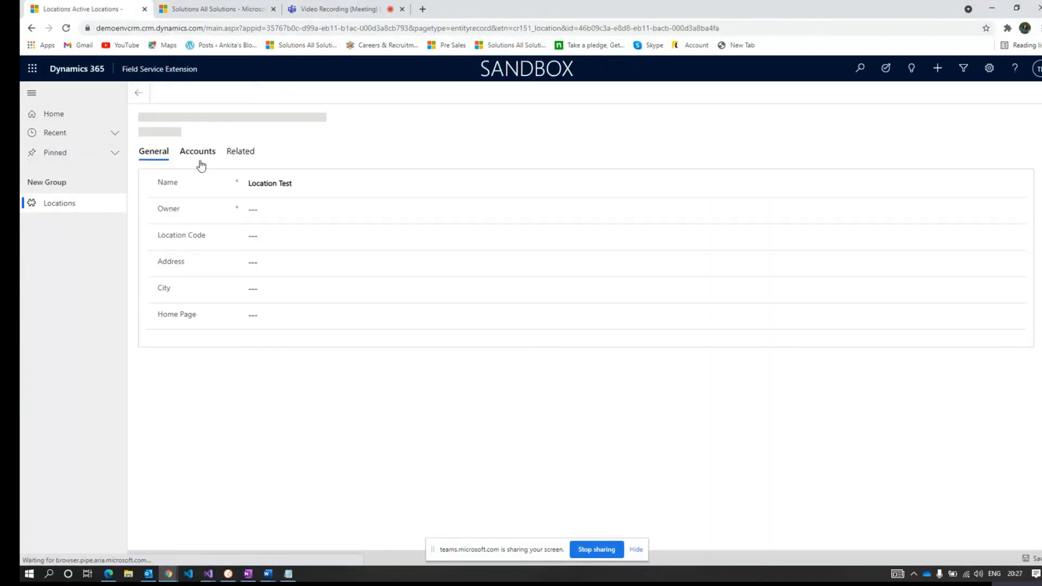
left_click(198, 151)
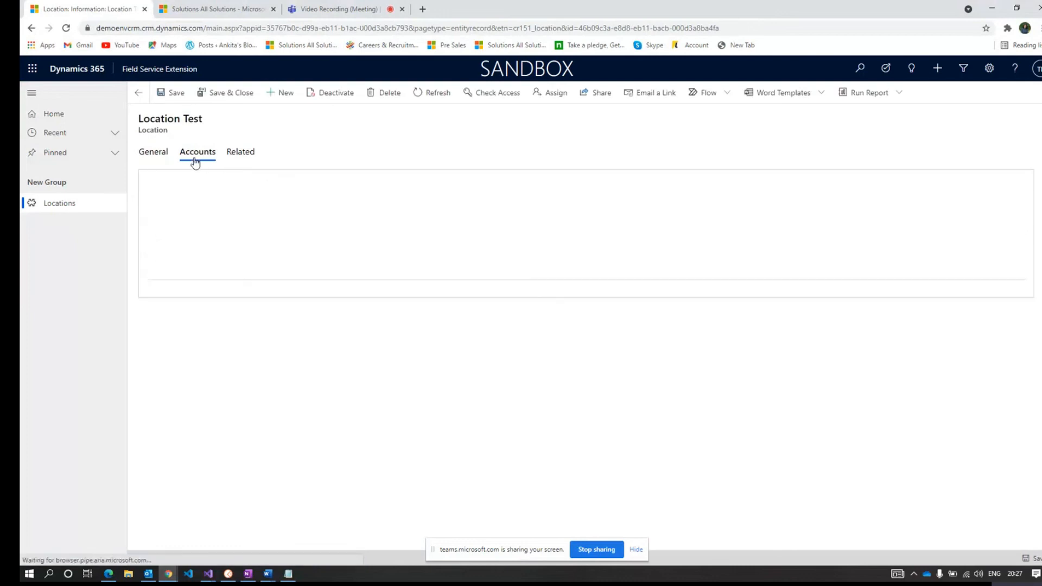
left_click(196, 152)
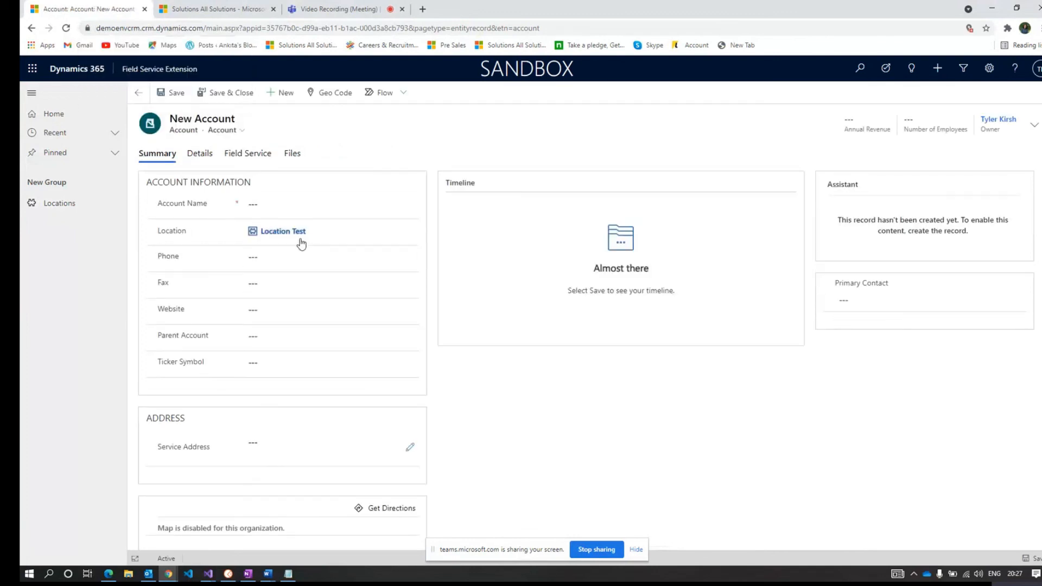
- Save a new account named 'Account Test' and confirm it lists under the Accounts tab
left_click(330, 204)
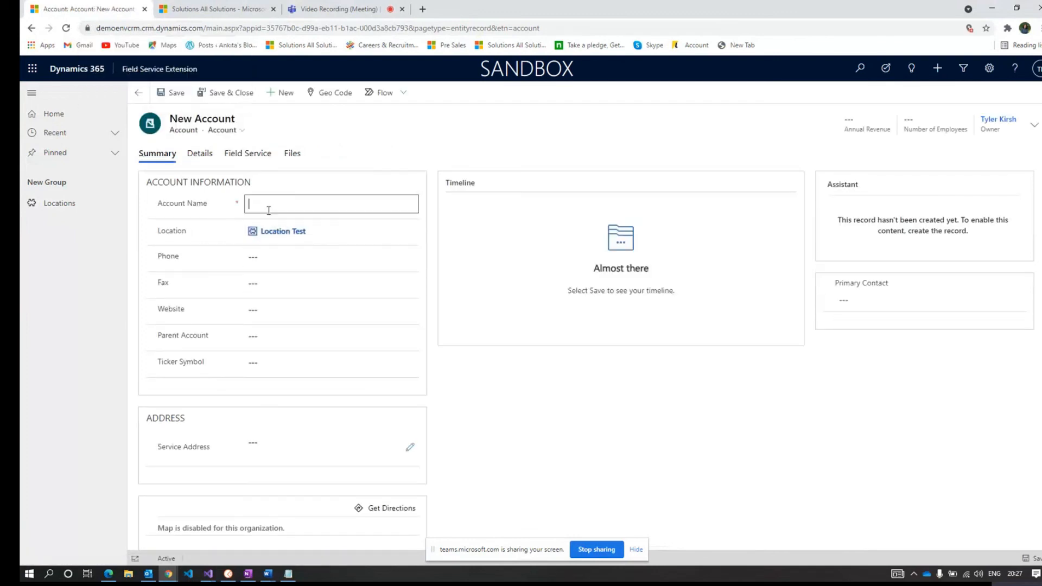
type("Account Test")
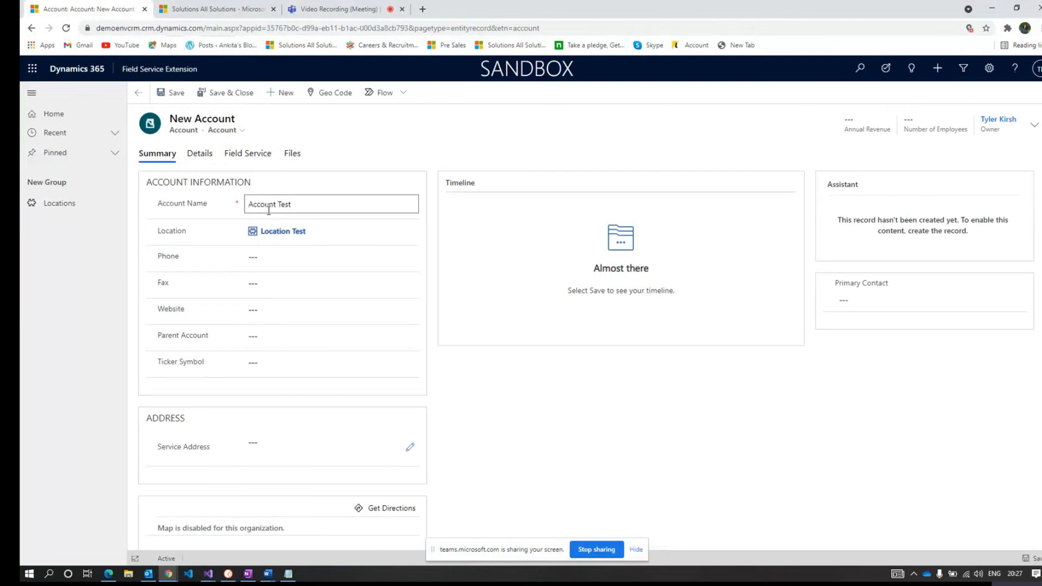
left_click(172, 92)
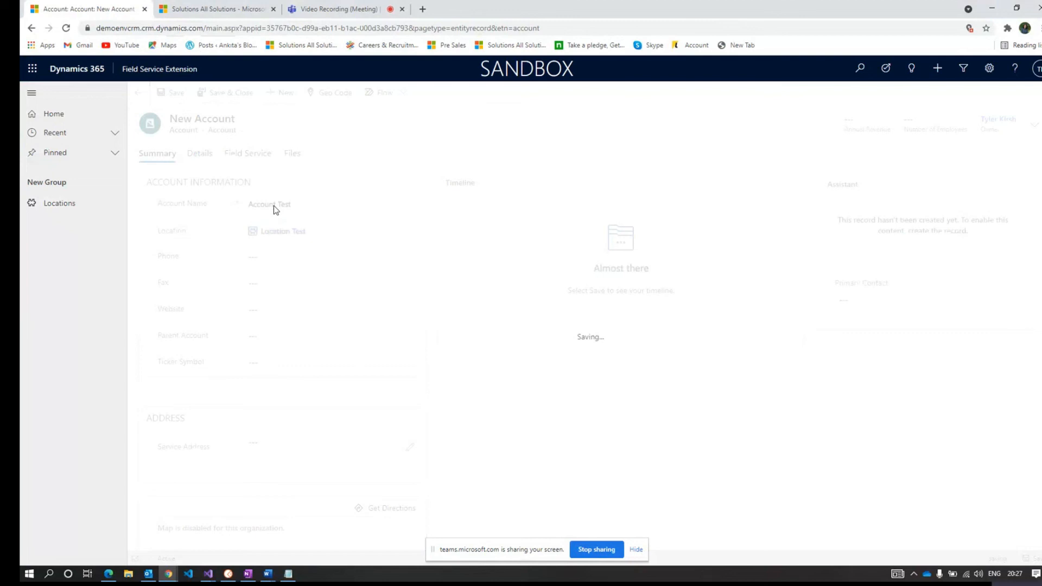
left_click(283, 230)
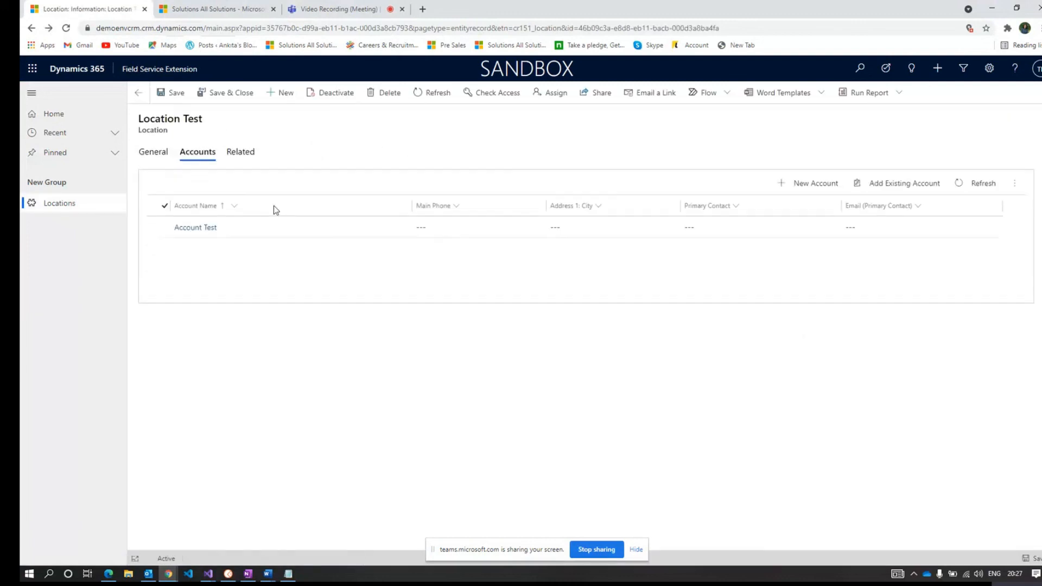
left_click(153, 152)
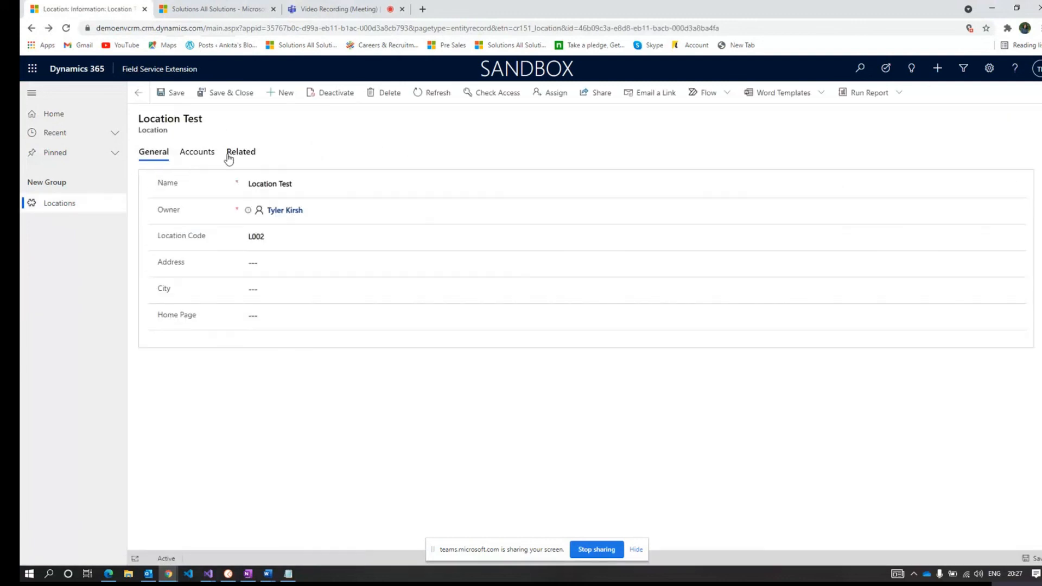